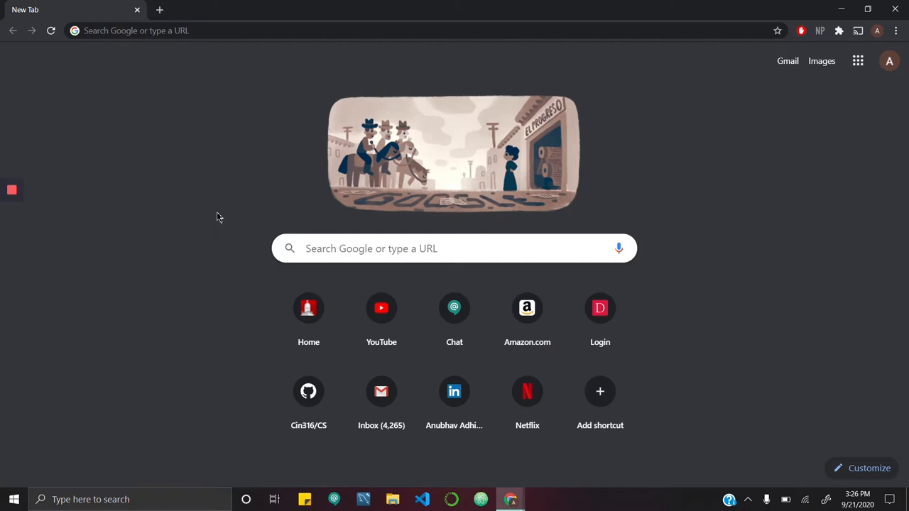
mouse_move(209, 162)
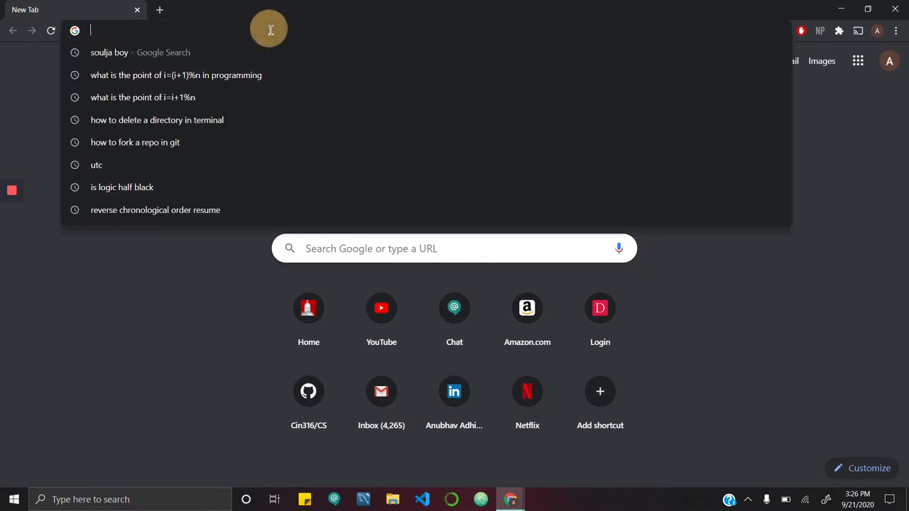
Search Google in Chrome for 'google drive file stream'
type("f")
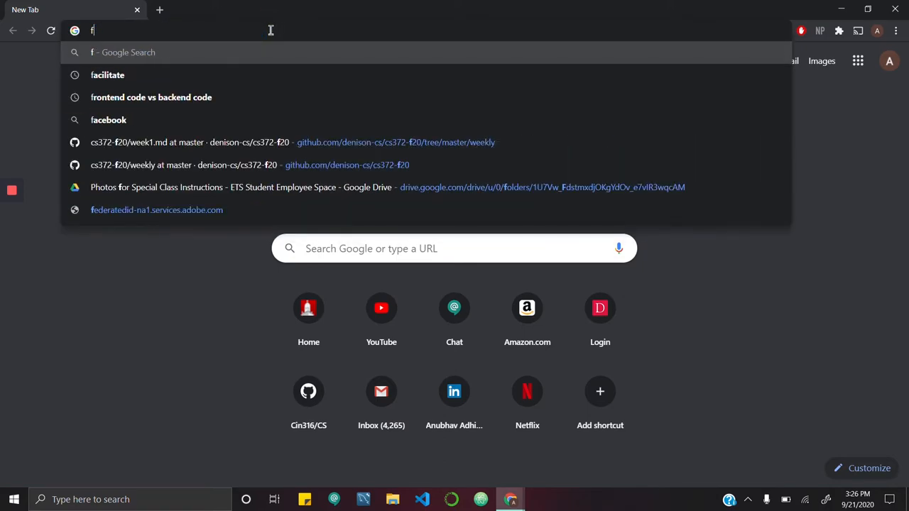
type("google drive file stream")
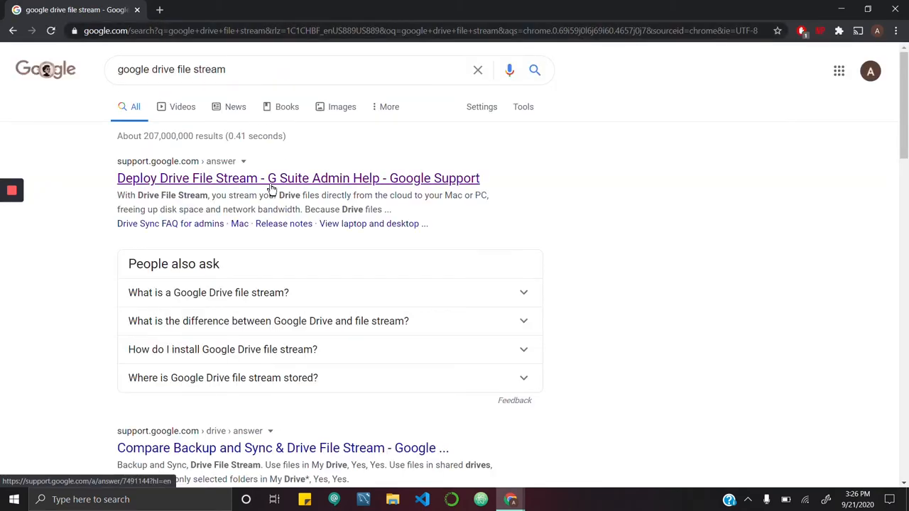
Open the Deploy Drive File Stream help article and scroll toward the Windows section
left_click(299, 179)
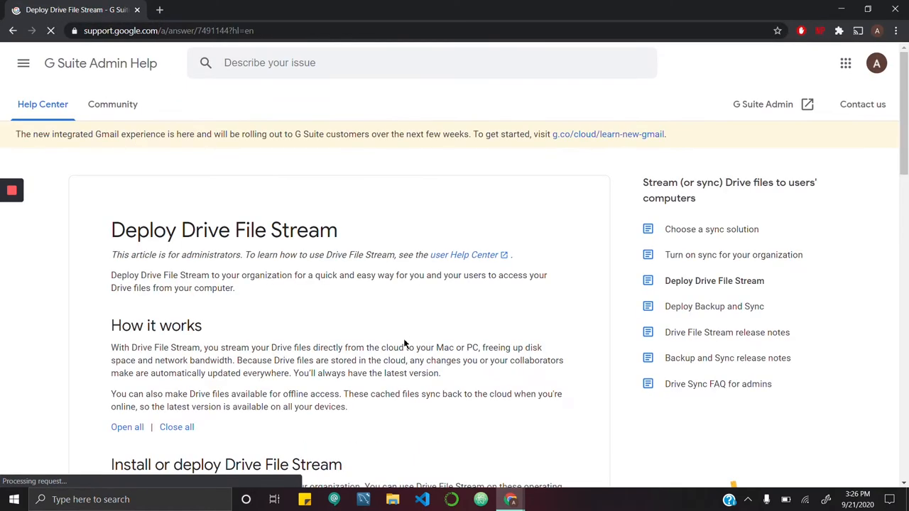
scroll("down", 3)
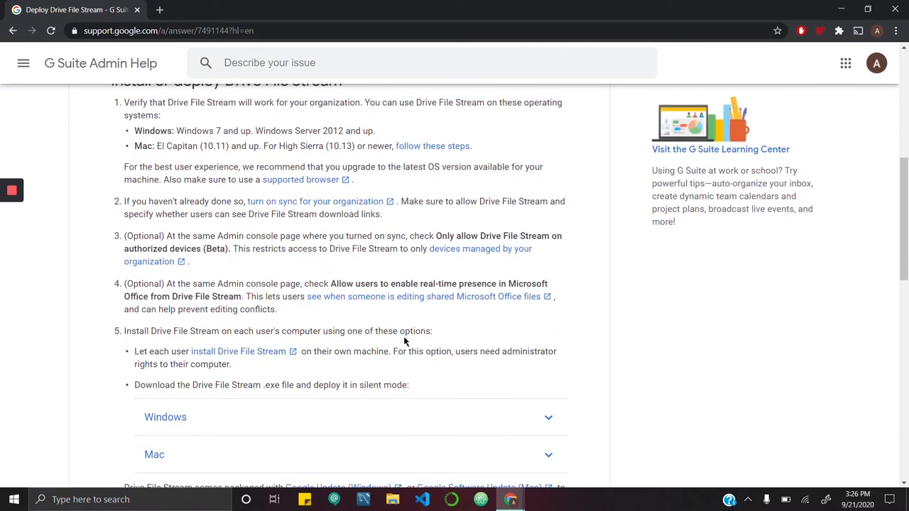
scroll("down", 3)
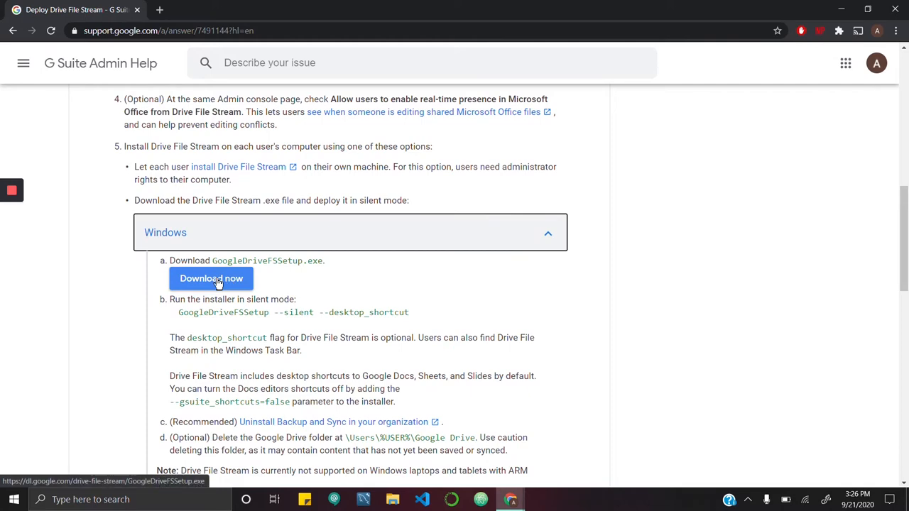
Download the Windows installer GoogleDriveFSSetup.exe and run it
left_click(211, 278)
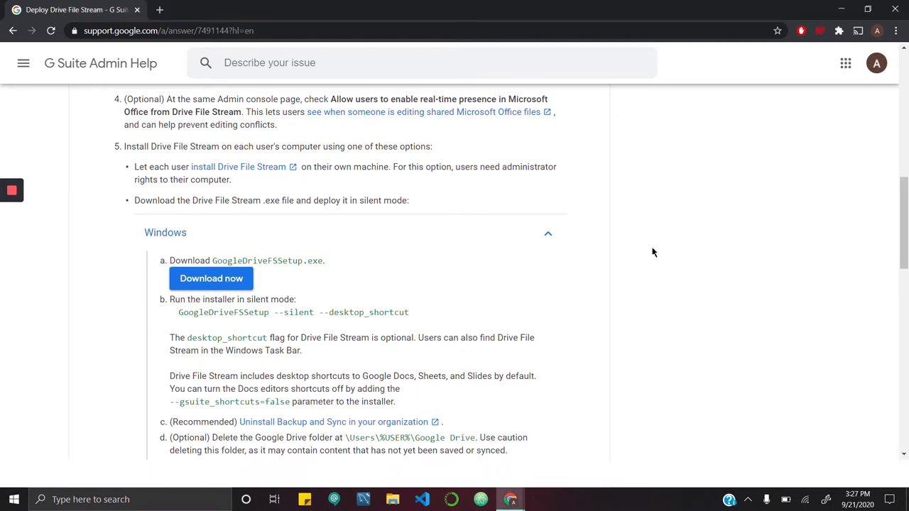
scroll("down", 3)
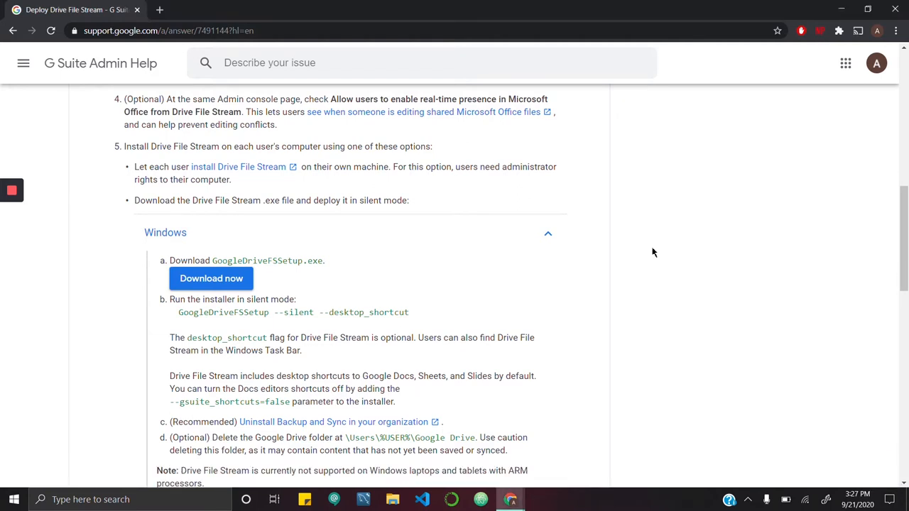
left_click(211, 277)
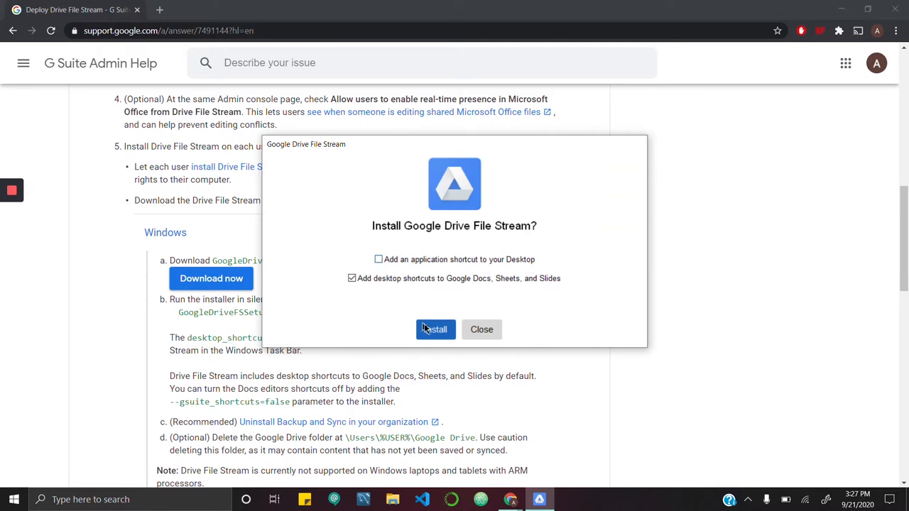
Install Drive File Stream and close the success dialog to reach the sign-in window
left_click(435, 328)
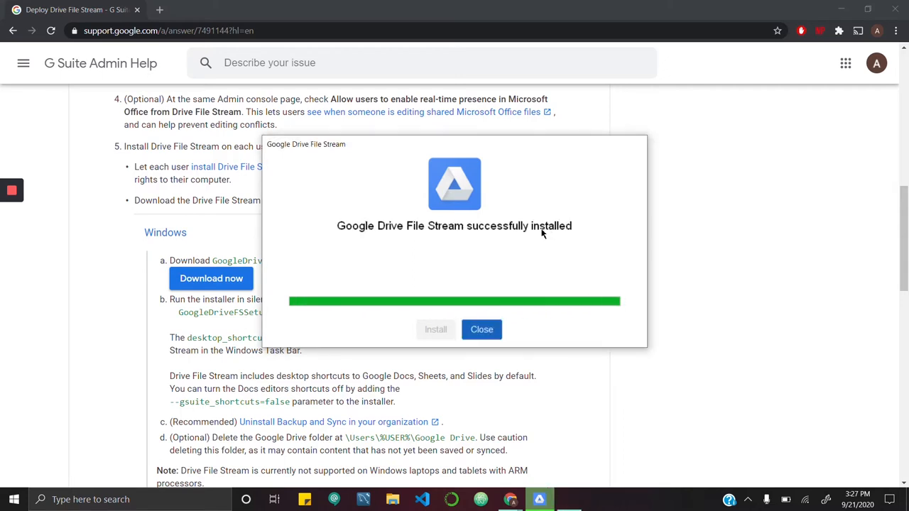
left_click(482, 329)
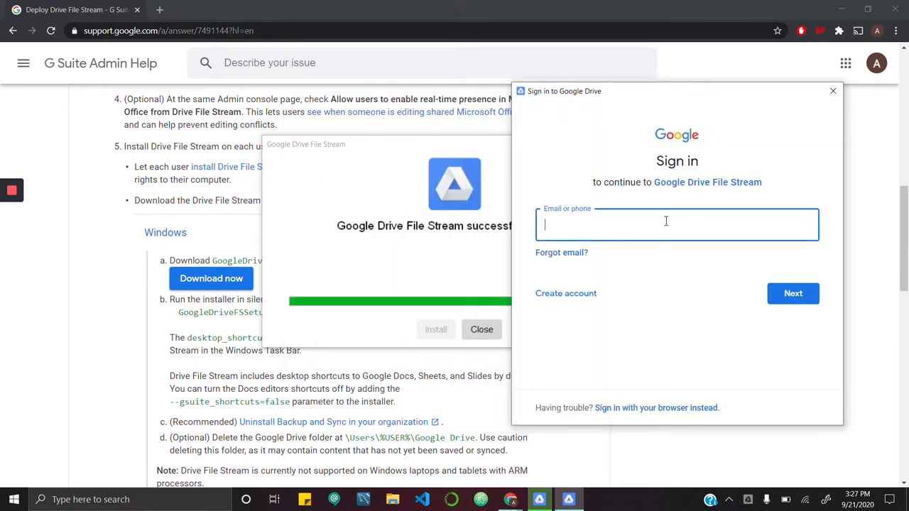
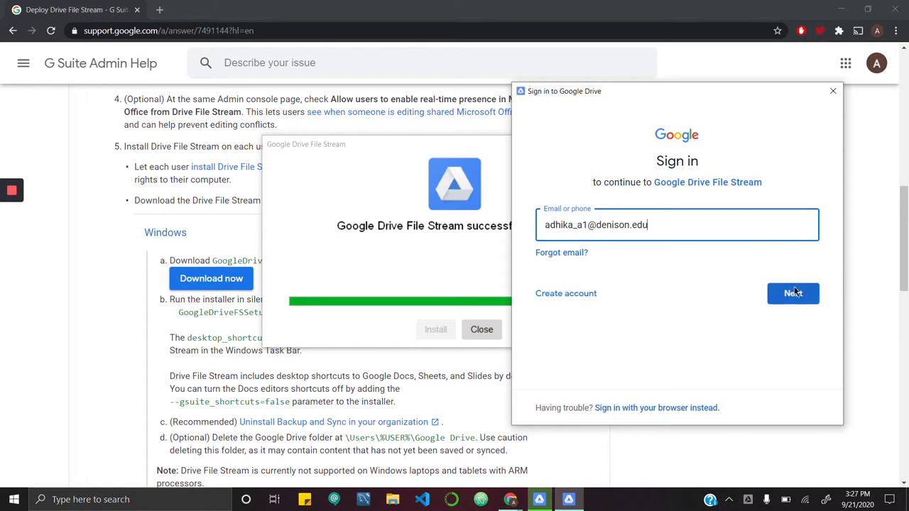
left_click(793, 293)
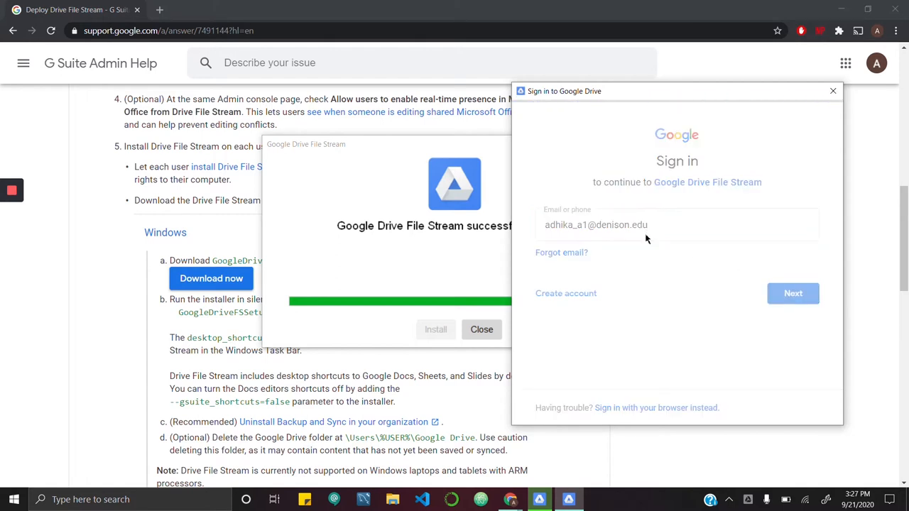
left_click(792, 293)
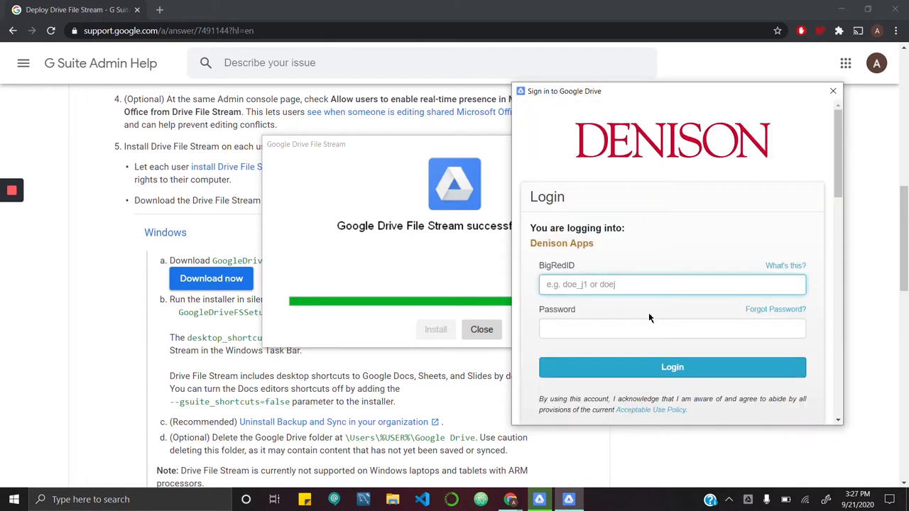
Log in with the university username and password, then approve a Duo push
type("adhika_a1")
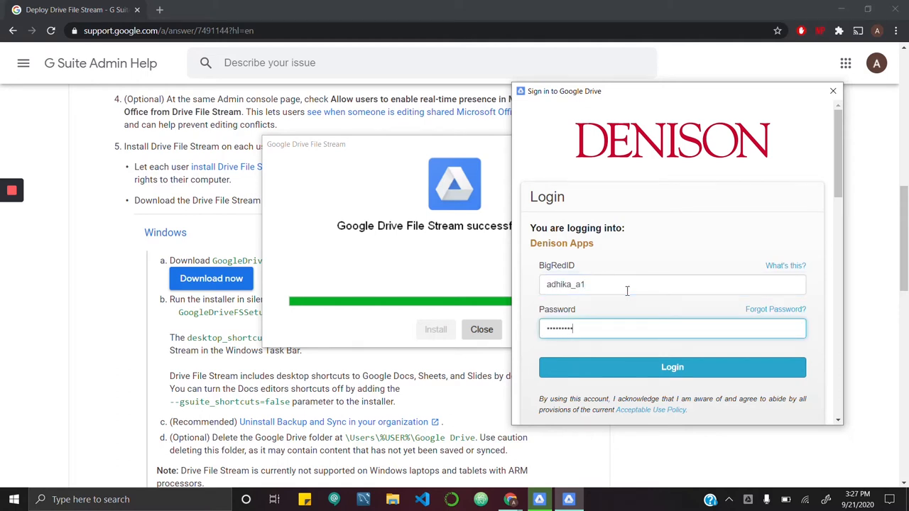
left_click(672, 368)
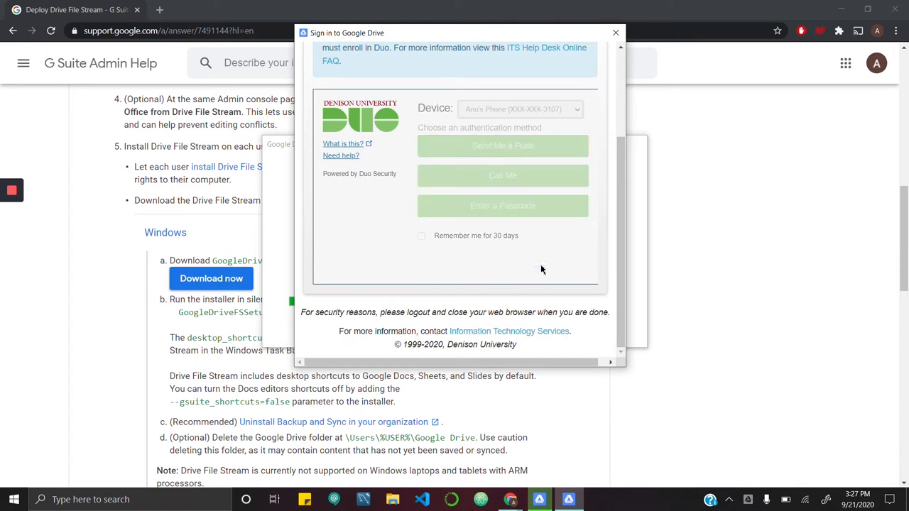
left_click(502, 145)
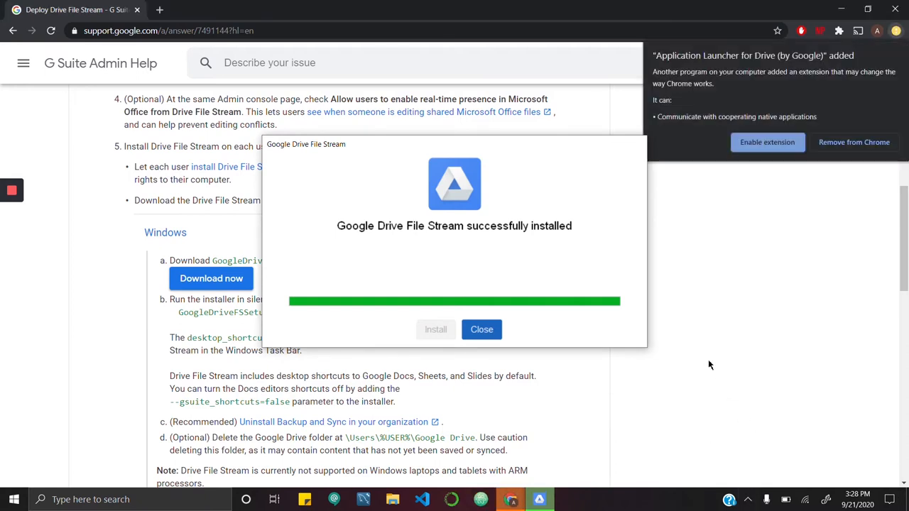
Close the installer, acknowledge the My Drive trash notice, and start the welcome tour
left_click(481, 329)
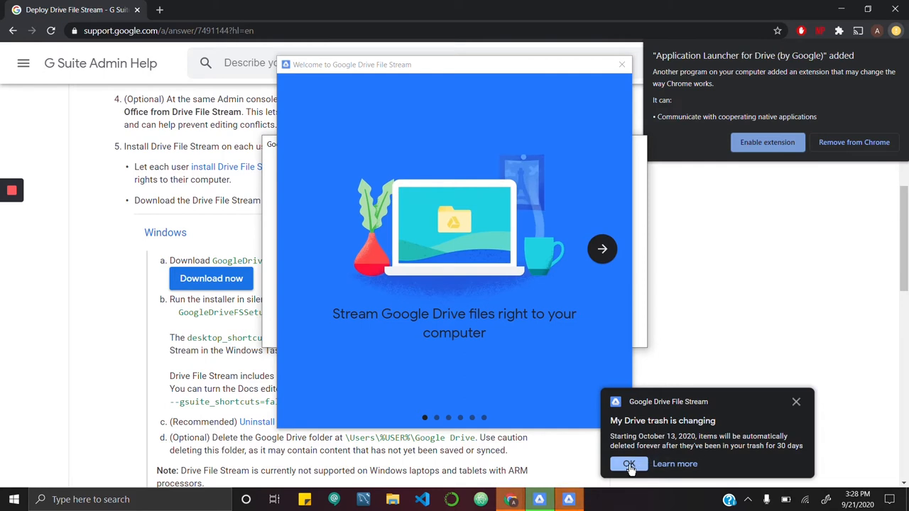
left_click(628, 464)
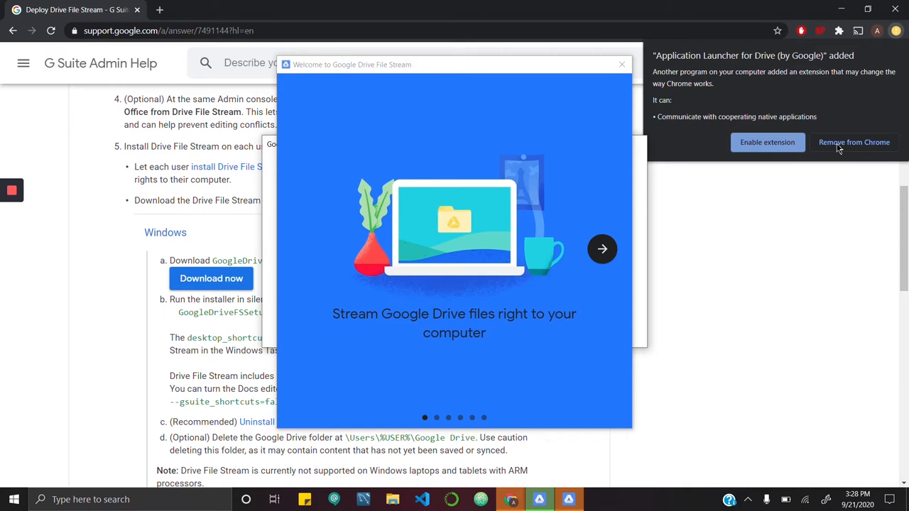
left_click(854, 142)
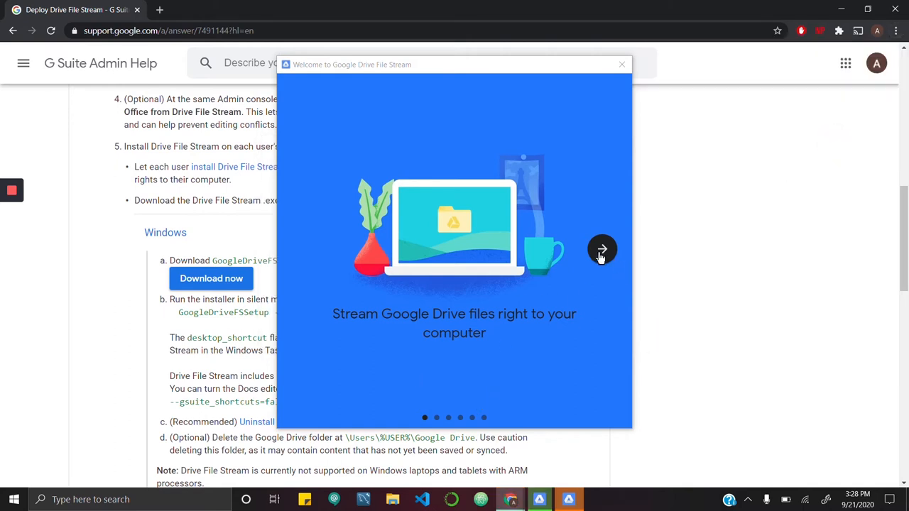
Step through all welcome tour slides and open the Google Drive folder in File Explorer
left_click(601, 249)
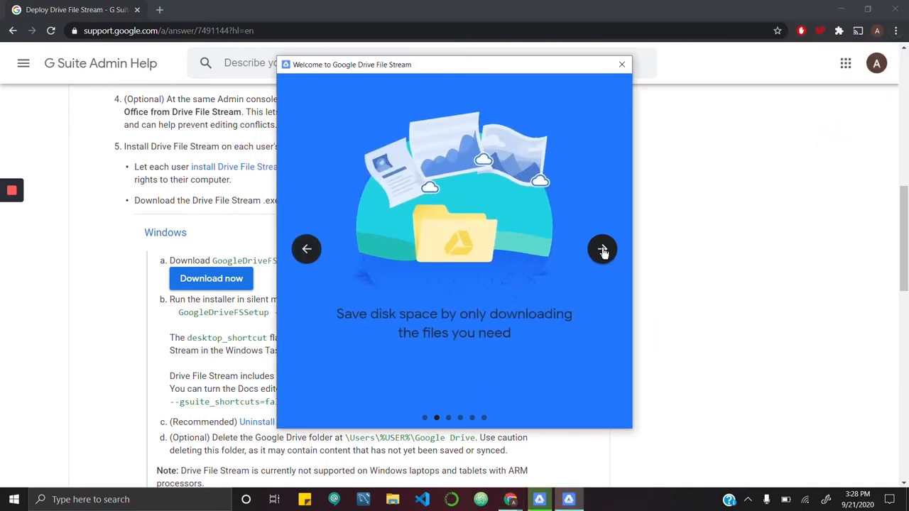
left_click(602, 249)
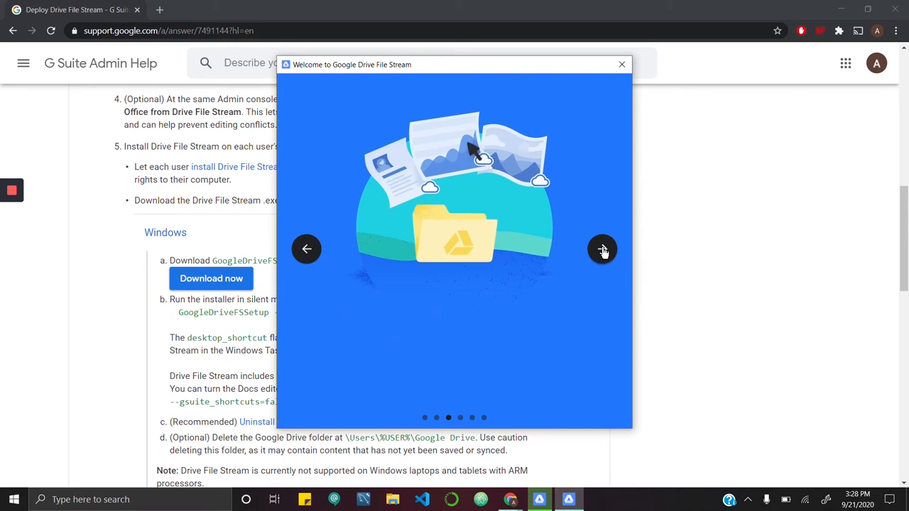
left_click(602, 249)
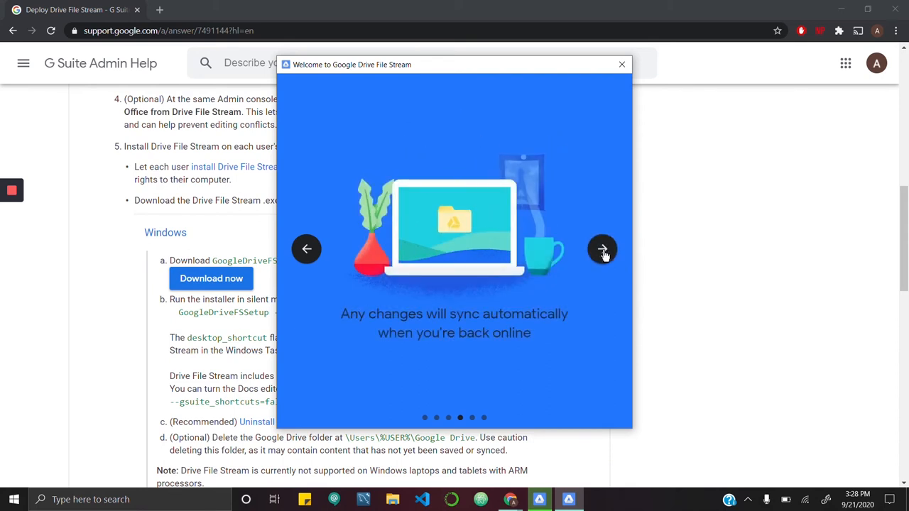
left_click(603, 249)
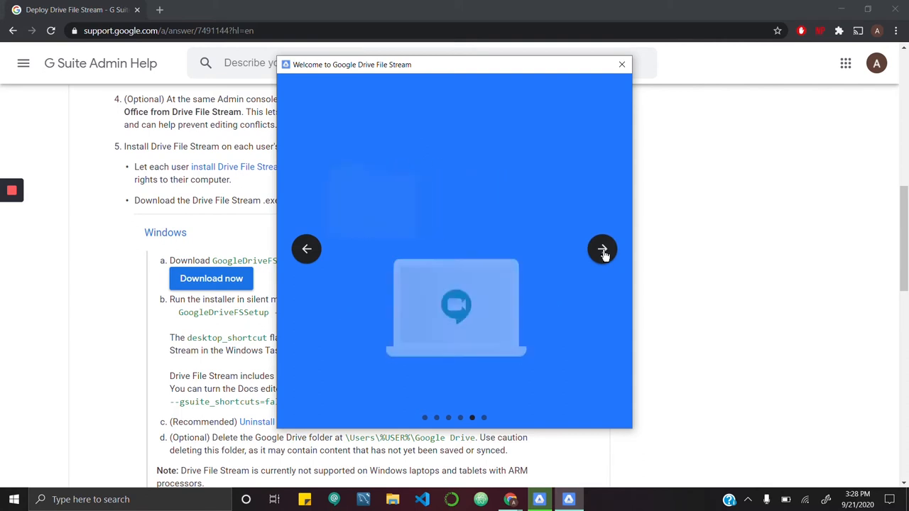
left_click(602, 249)
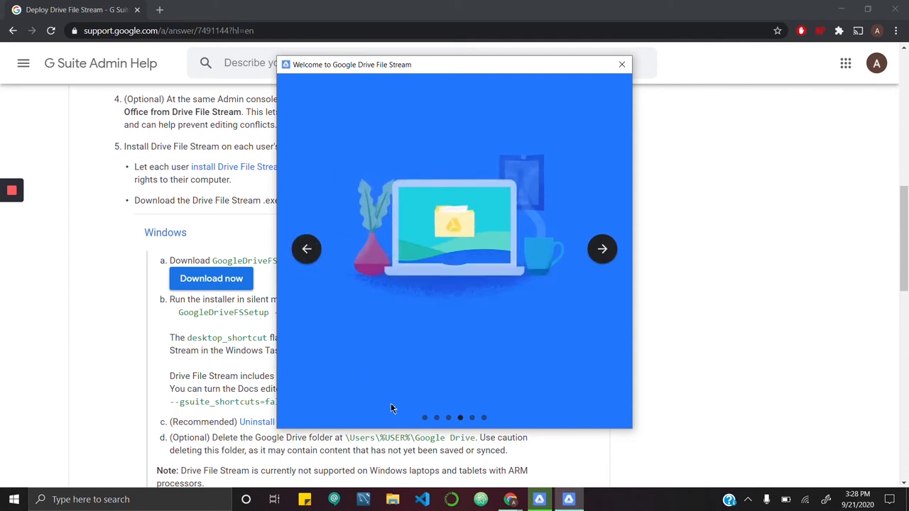
left_click(602, 249)
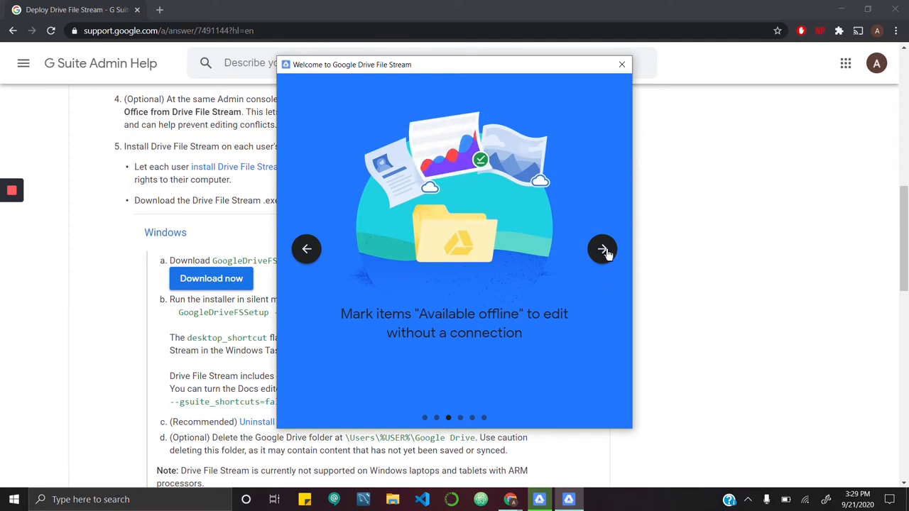
mouse_move(603, 249)
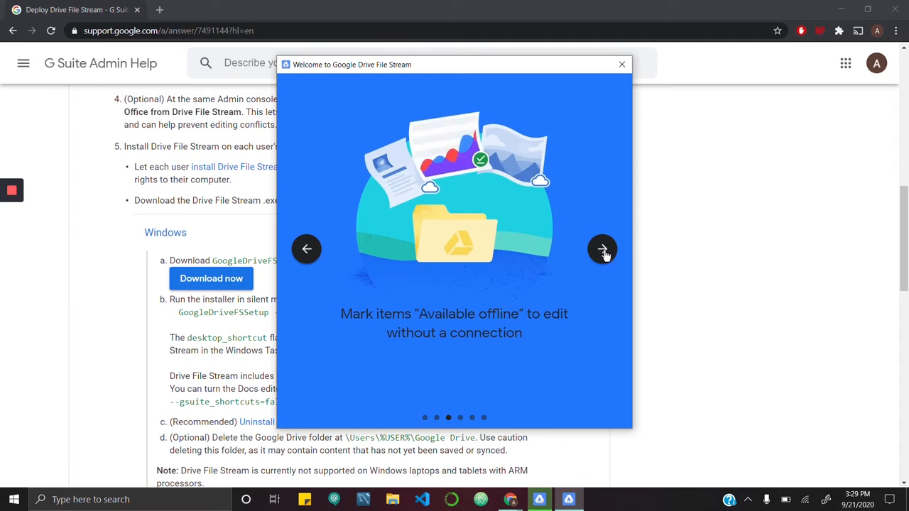
left_click(602, 249)
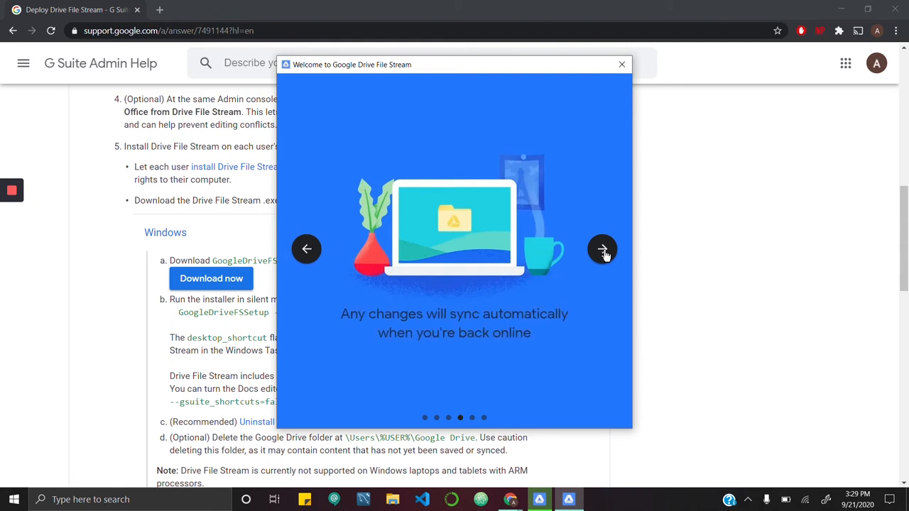
left_click(602, 249)
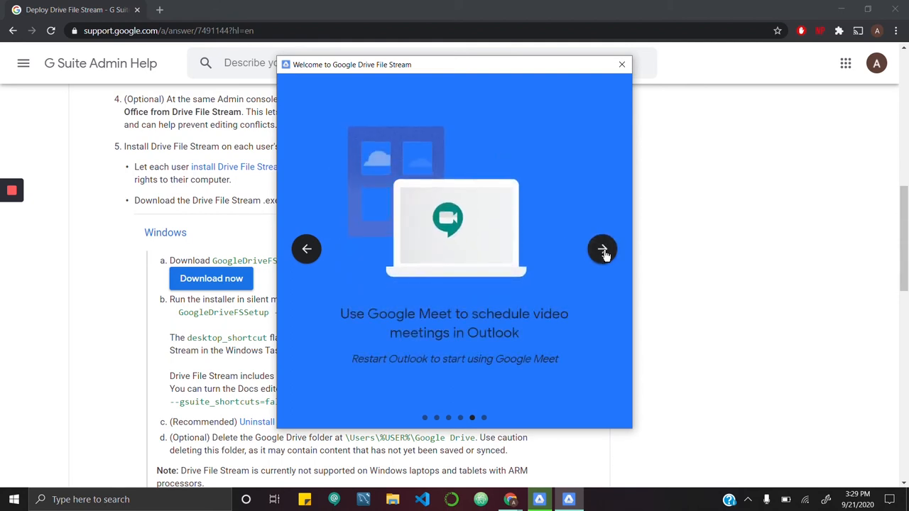
left_click(603, 248)
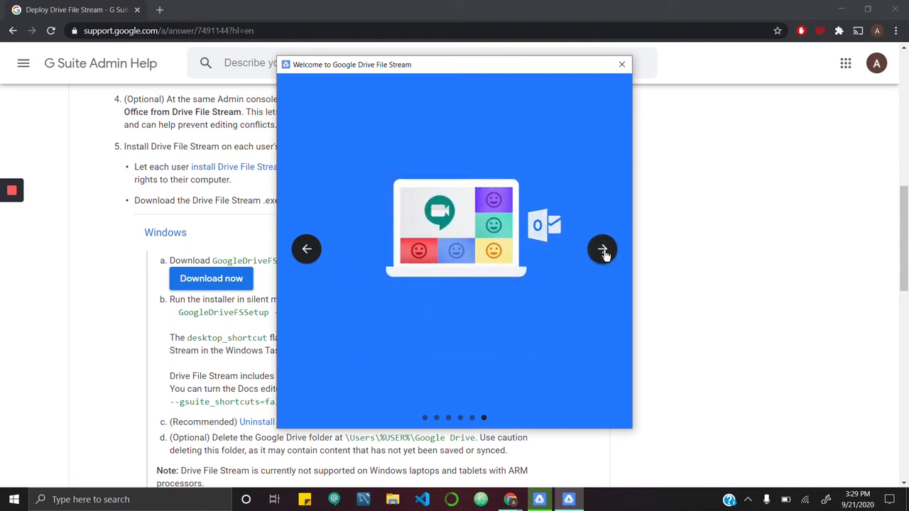
left_click(602, 249)
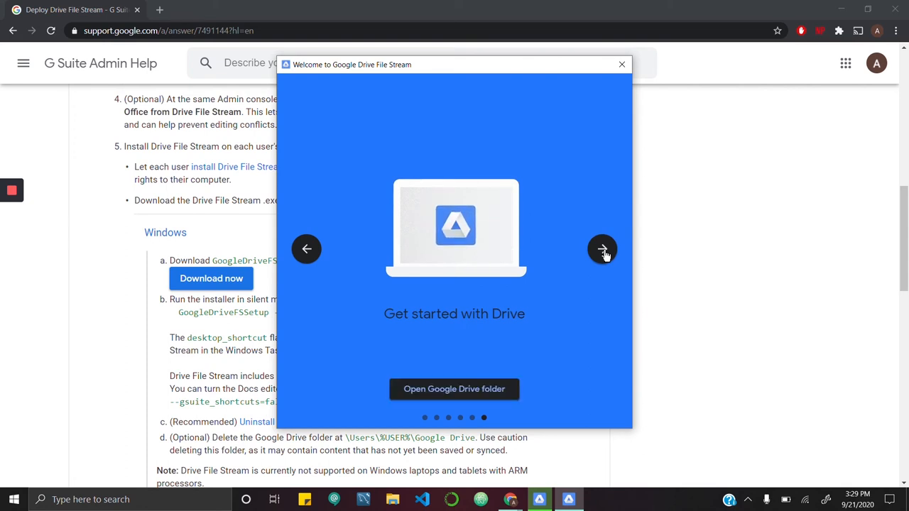
left_click(602, 248)
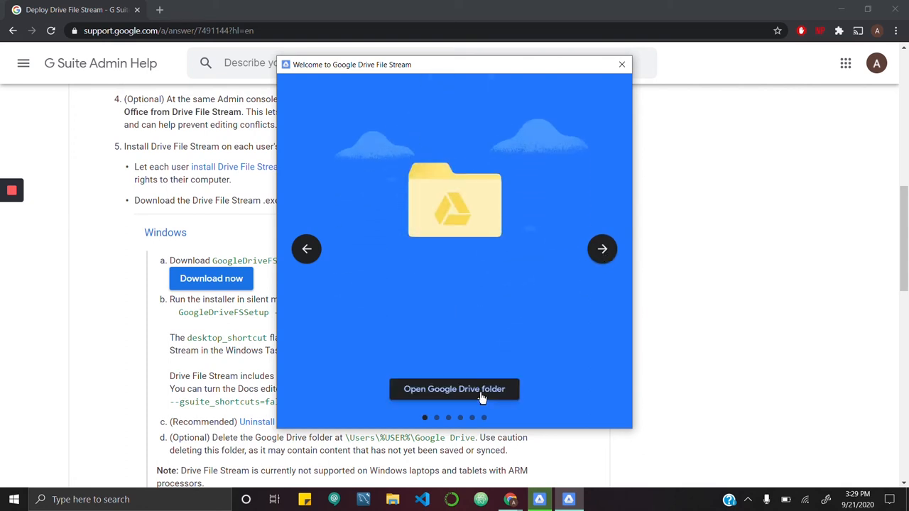
left_click(622, 64)
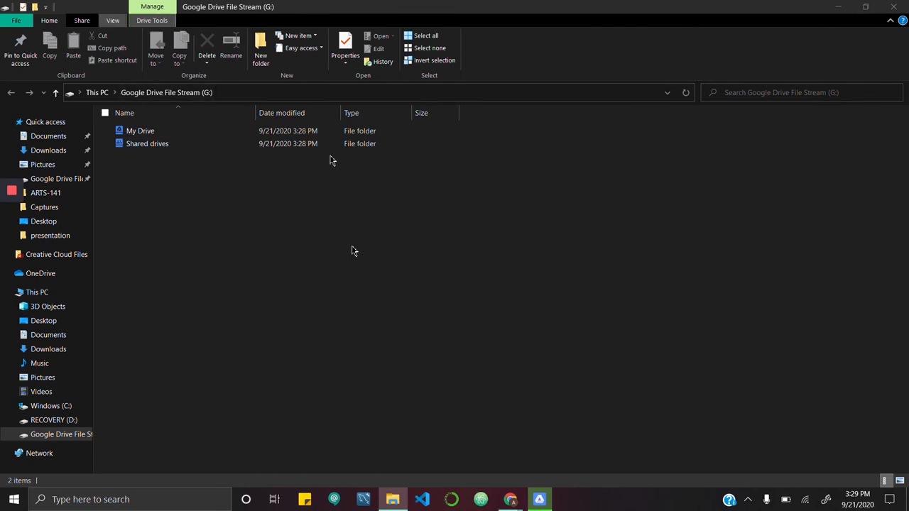
left_click(139, 131)
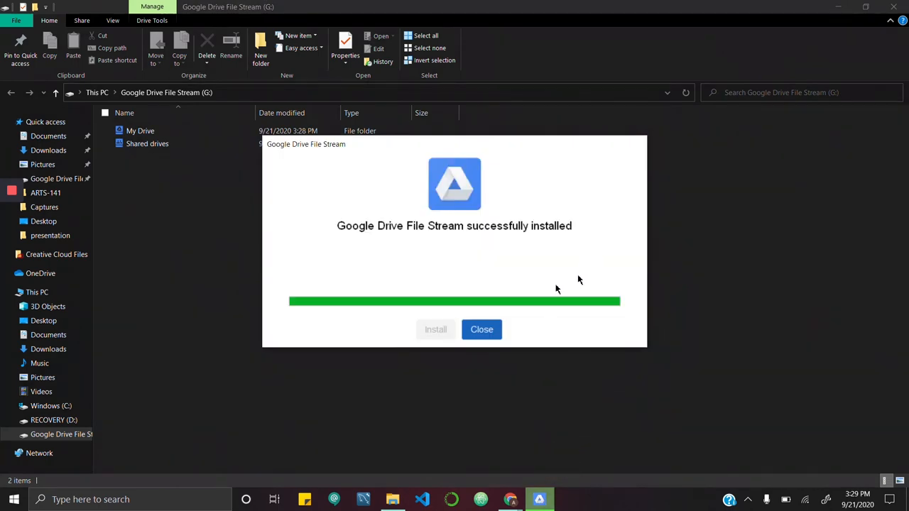
left_click(482, 329)
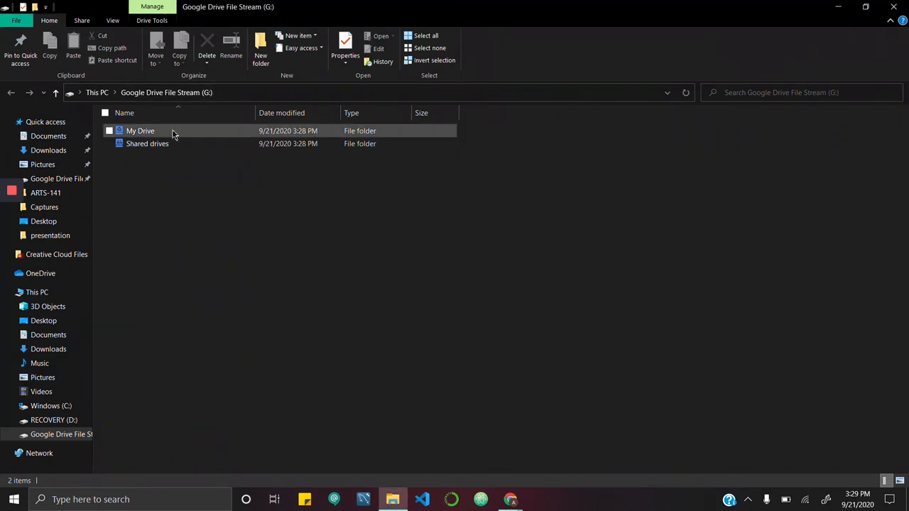
double_click(140, 131)
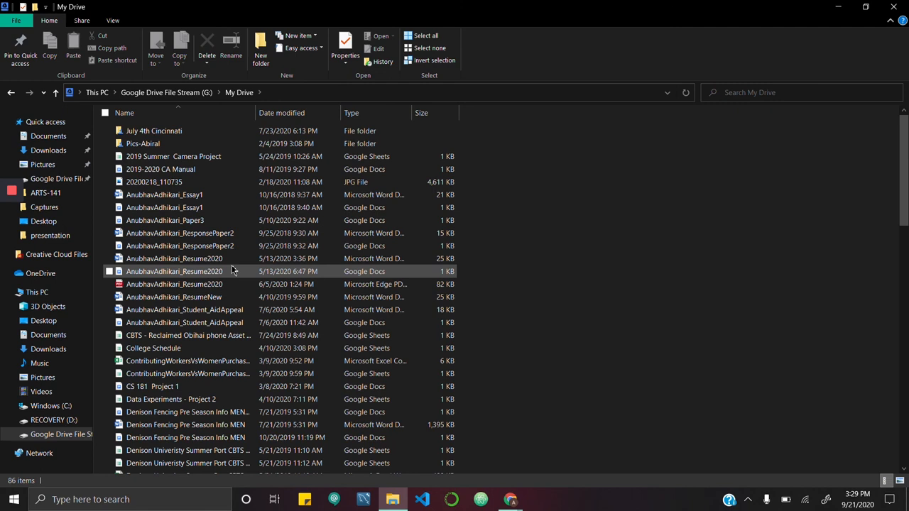
left_click(164, 207)
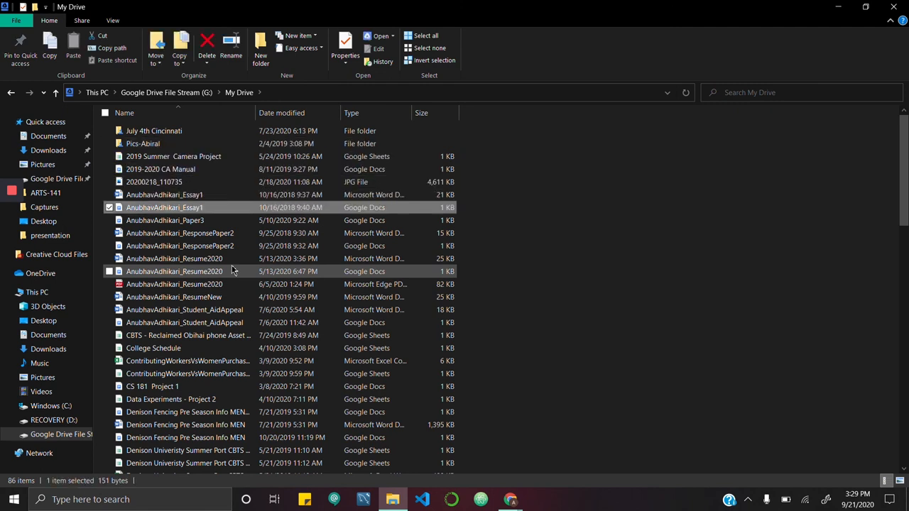
mouse_move(164, 207)
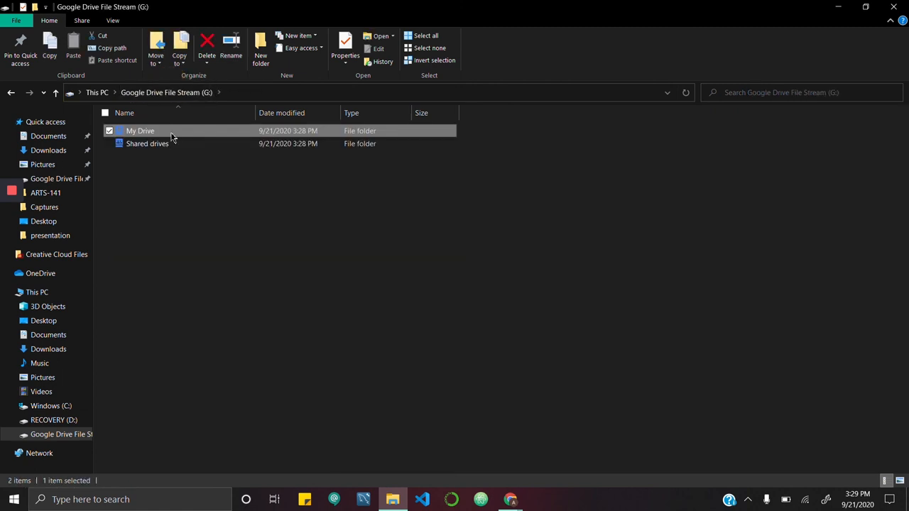
Open the Shared drives folder, then view This PC showing Google Drive File Stream (G:)
double_click(147, 143)
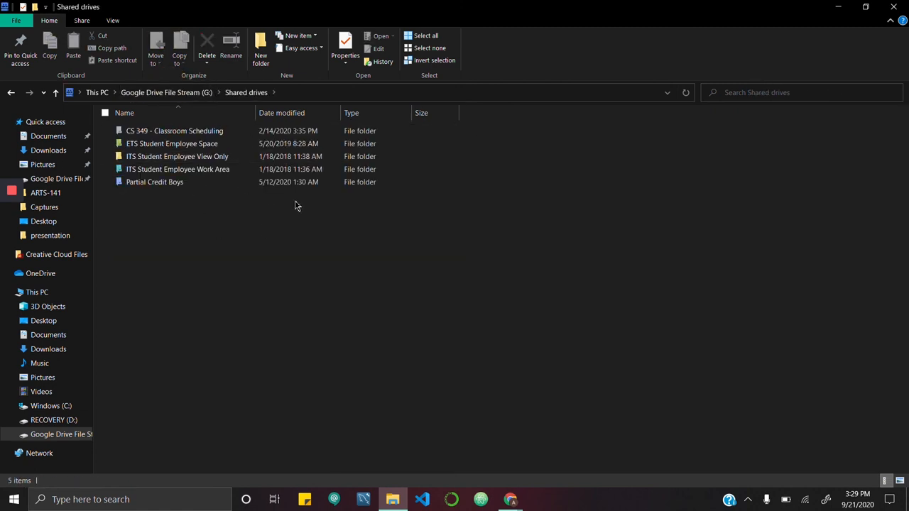
left_click(166, 93)
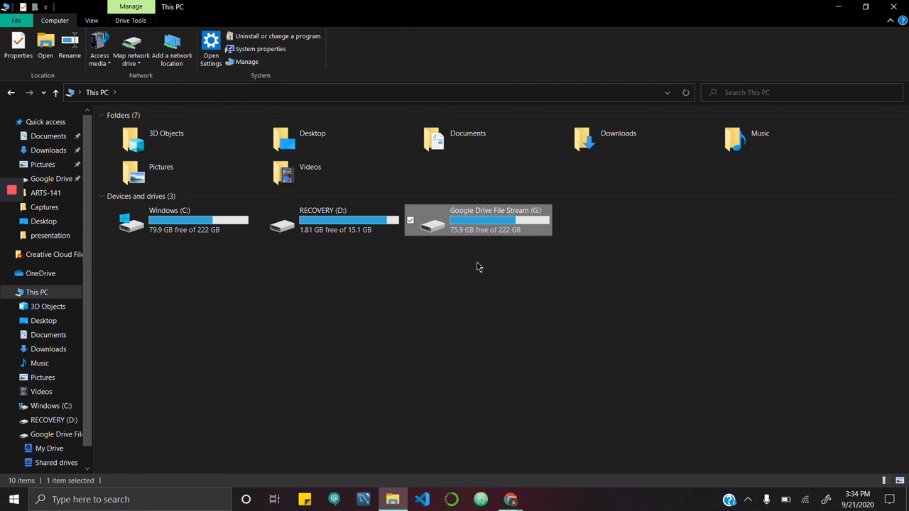
mouse_move(529, 234)
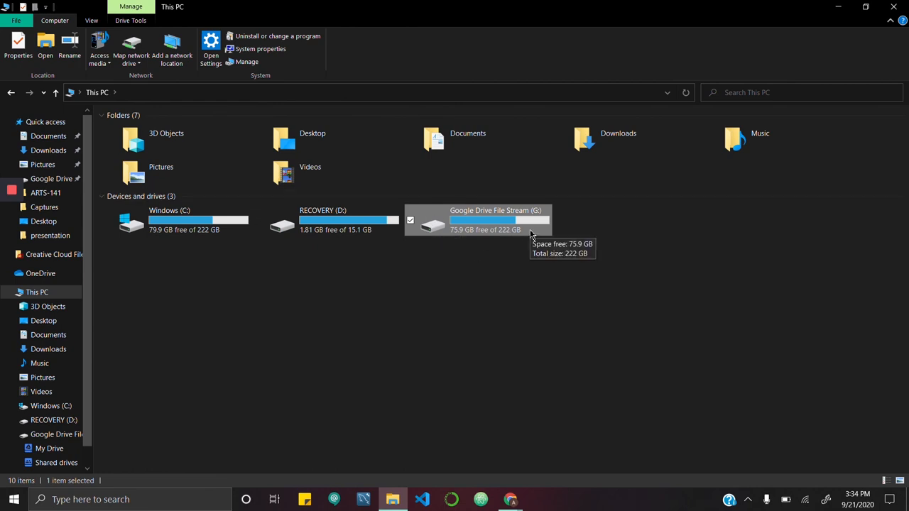